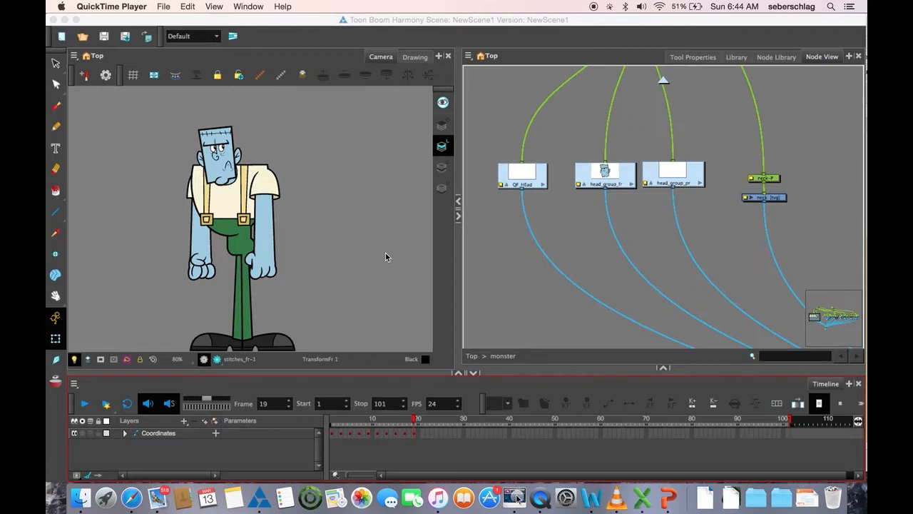
Focus the Harmony scene window and show the Coordinate toolbar via Windows > Toolbars.
left_click(248, 5)
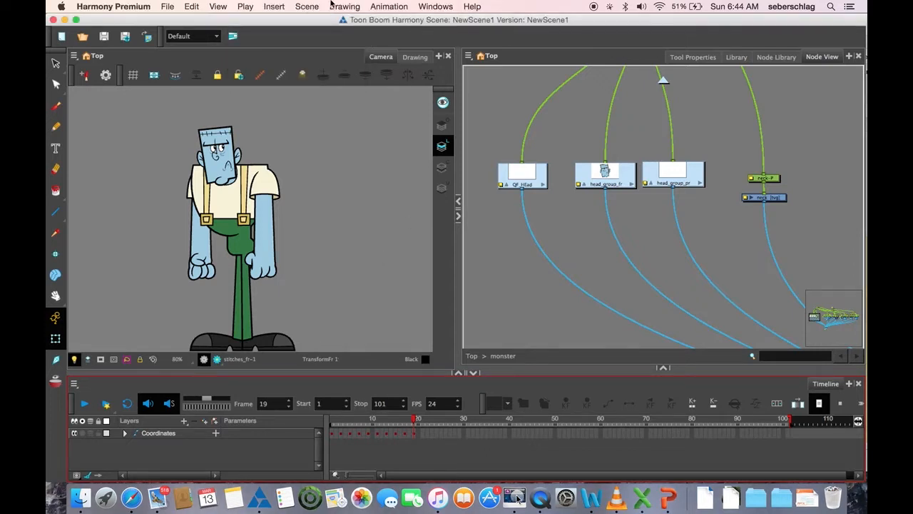
left_click(435, 6)
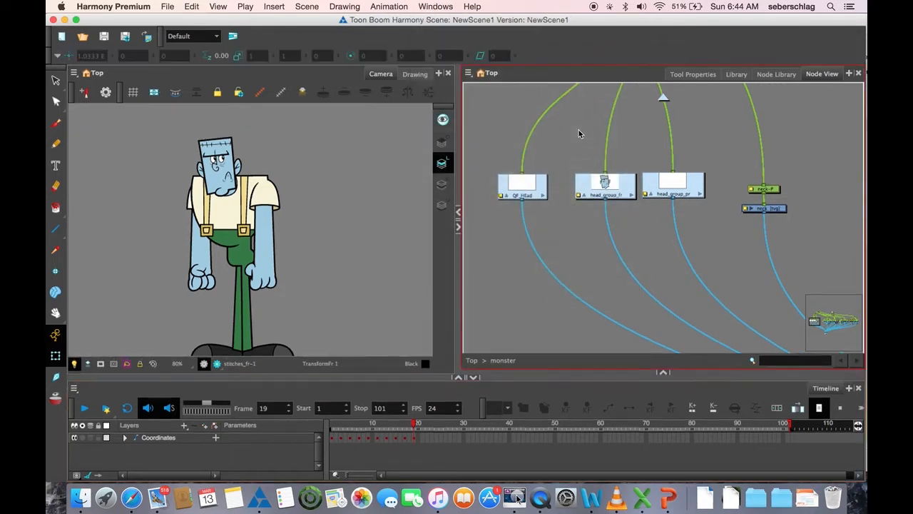
mouse_move(525, 67)
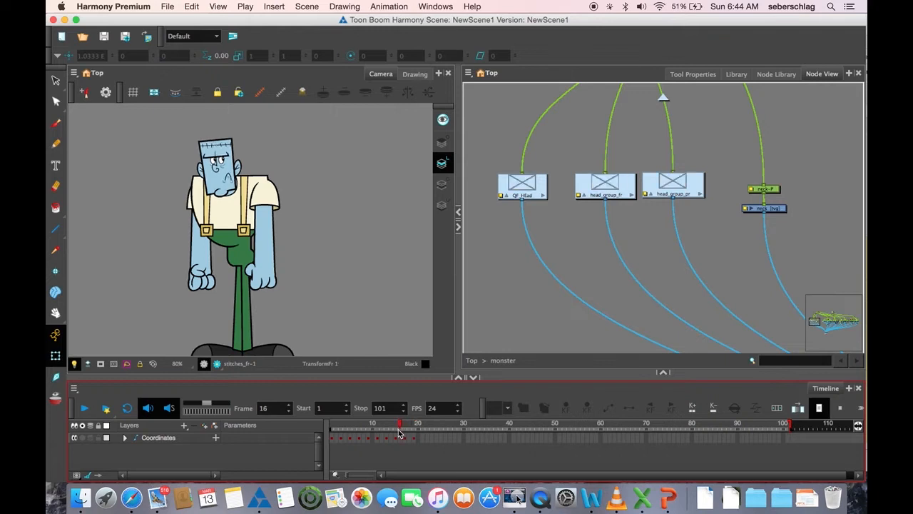
left_click(84, 408)
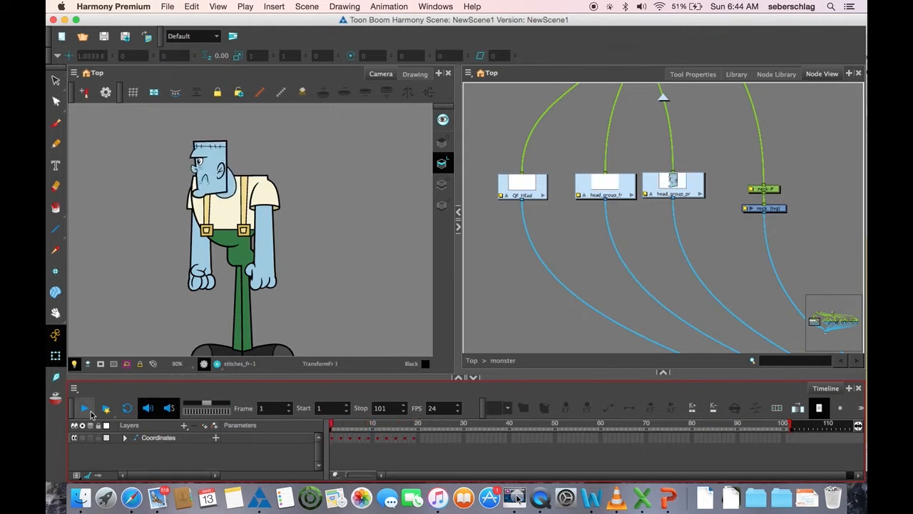
mouse_move(84, 408)
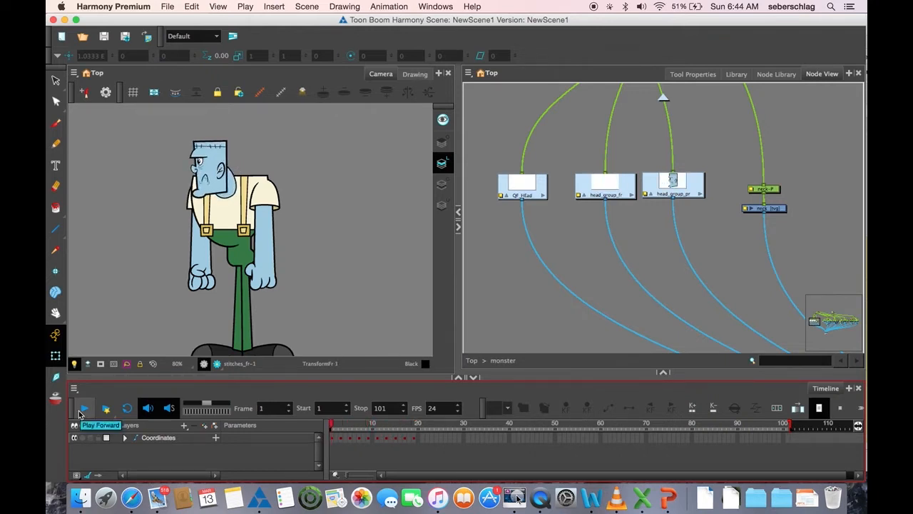
left_click(82, 408)
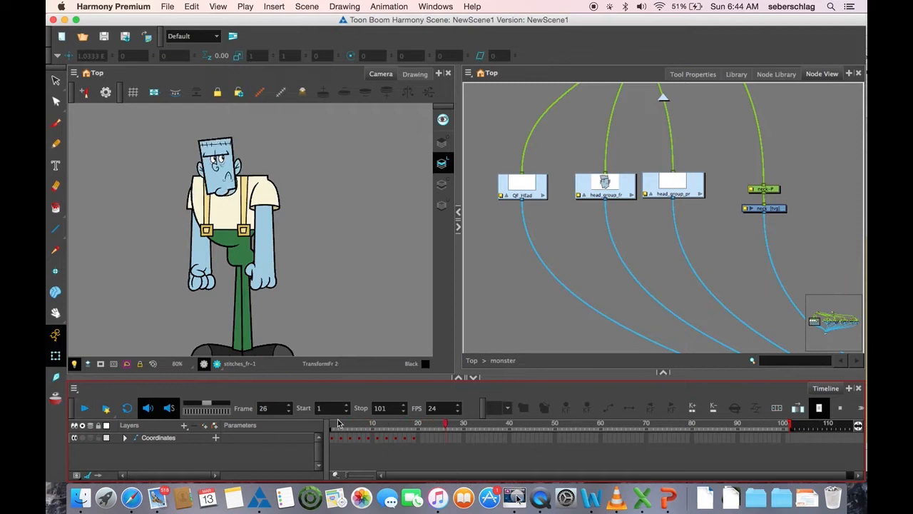
left_click(83, 408)
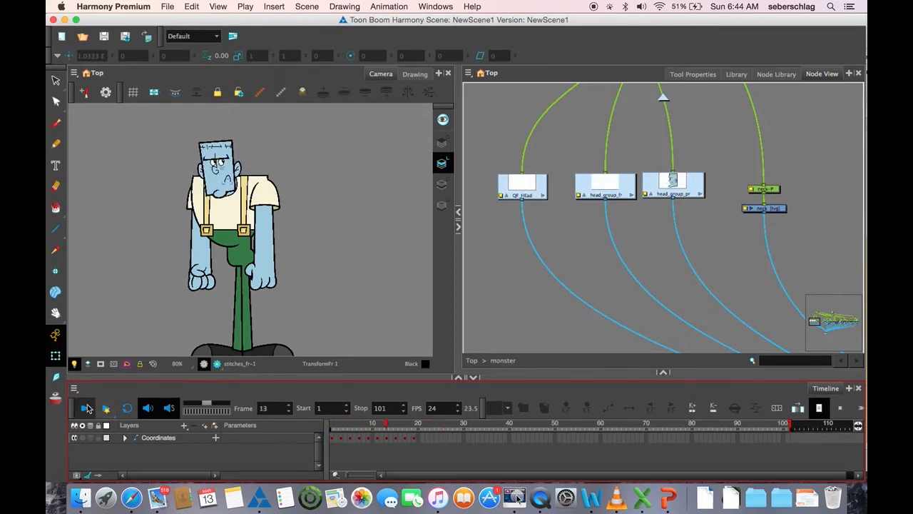
left_click(83, 408)
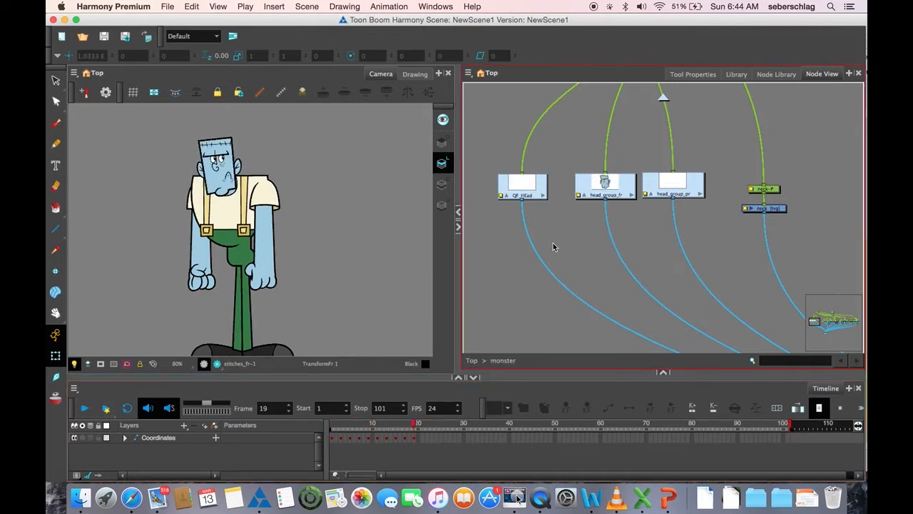
mouse_move(455, 276)
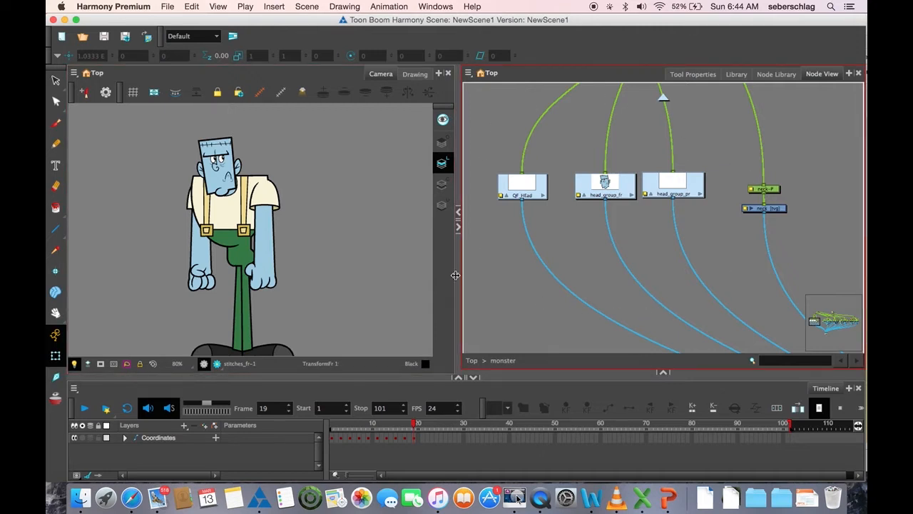
Select the last head group node and zoom the Node View in on the head group nodes.
left_click(674, 184)
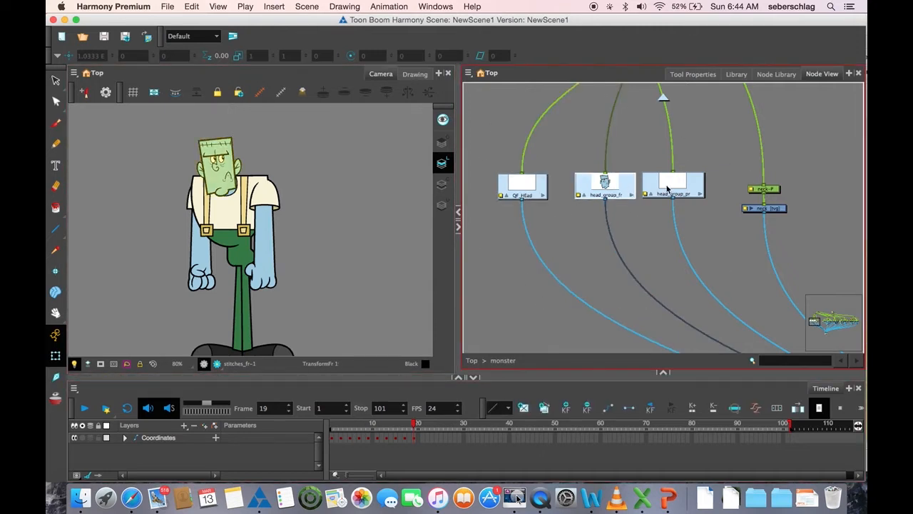
left_click(522, 188)
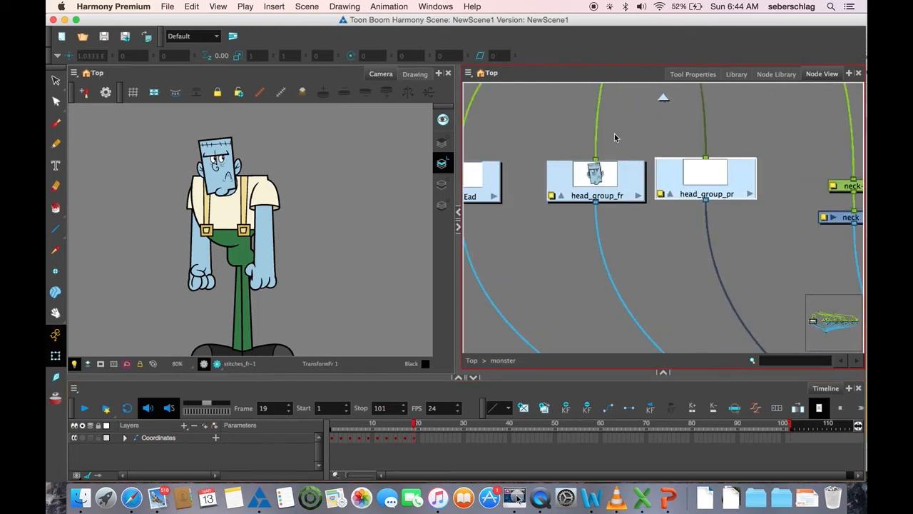
mouse_move(585, 236)
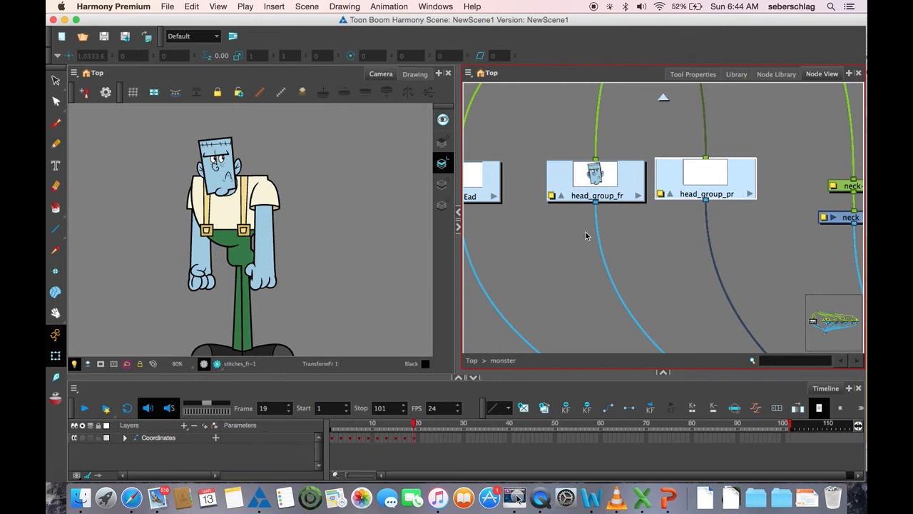